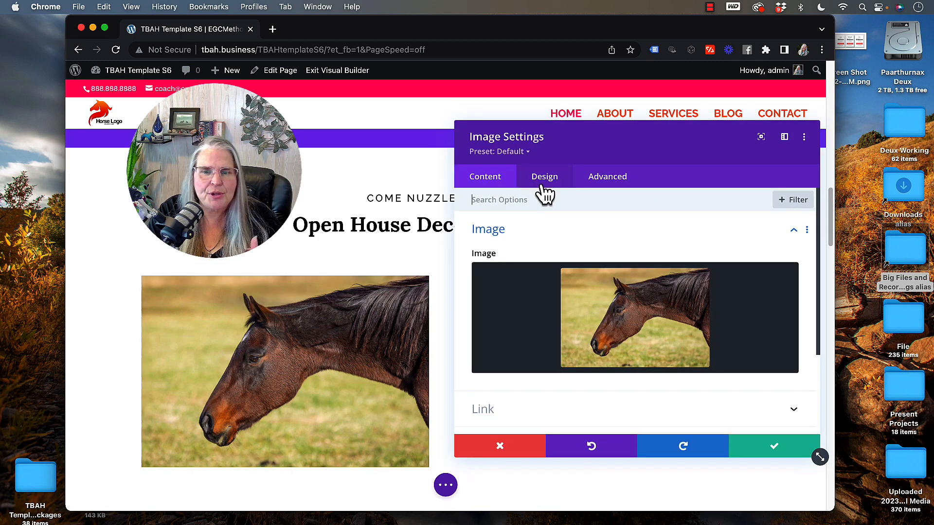
mouse_move(693, 348)
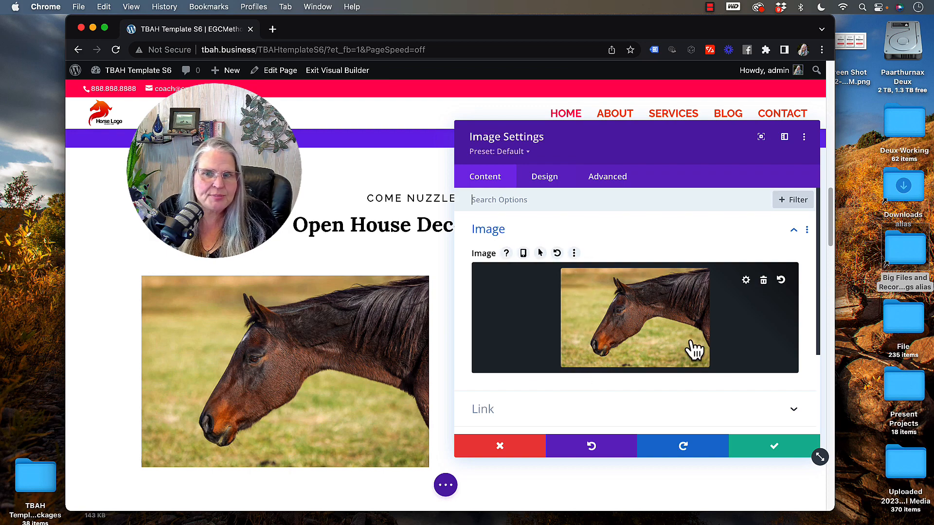
mouse_move(697, 385)
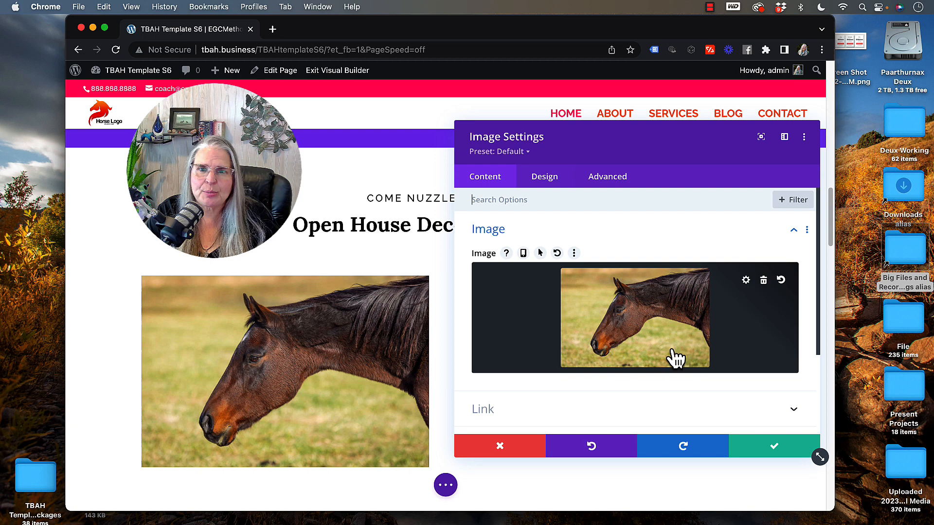
mouse_move(210, 387)
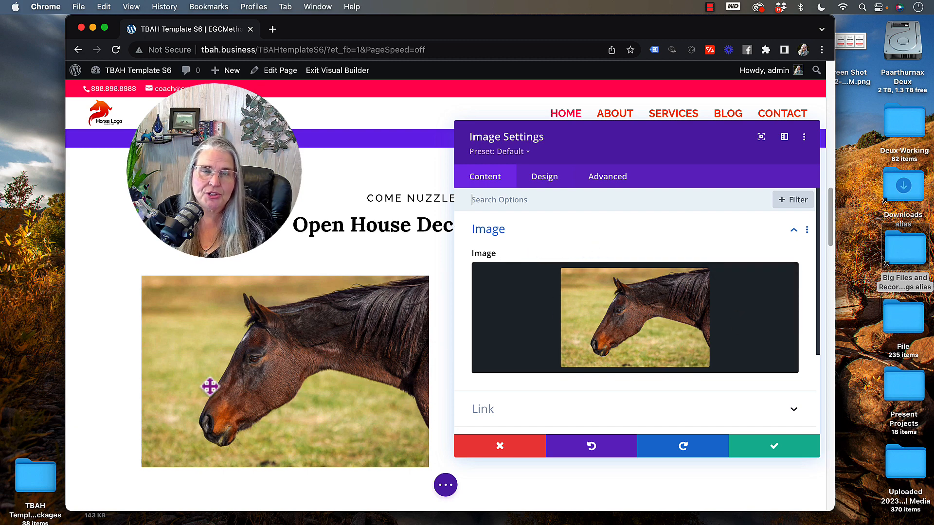
mouse_move(424, 364)
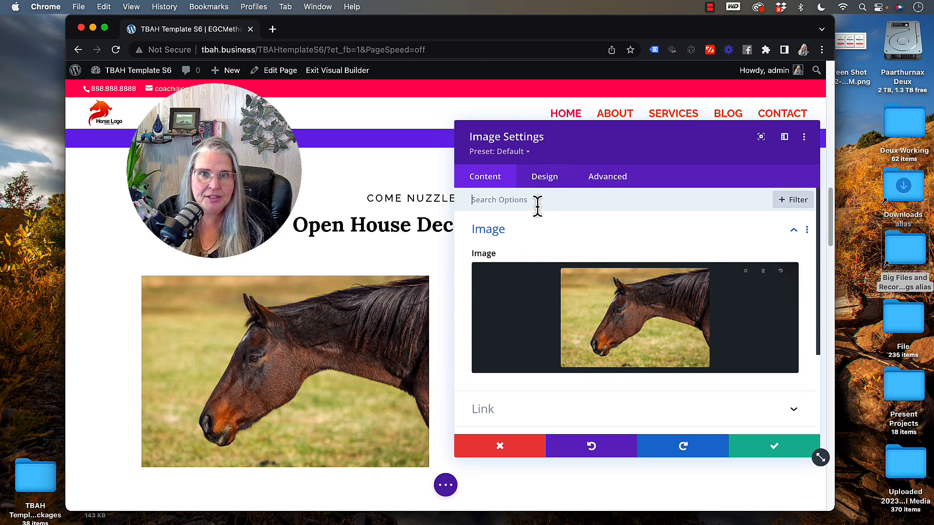
Step: Show the horse image's Design settings with the Sizing section expanded
left_click(543, 176)
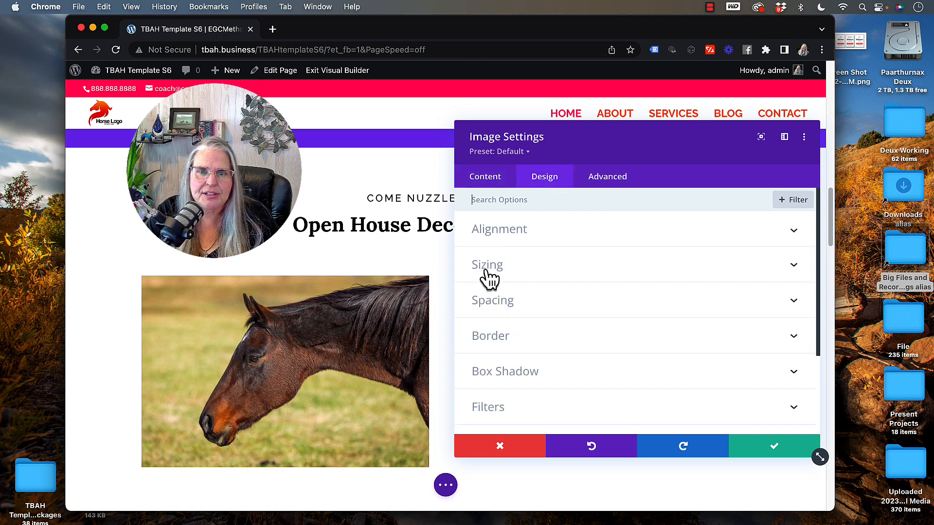
left_click(487, 265)
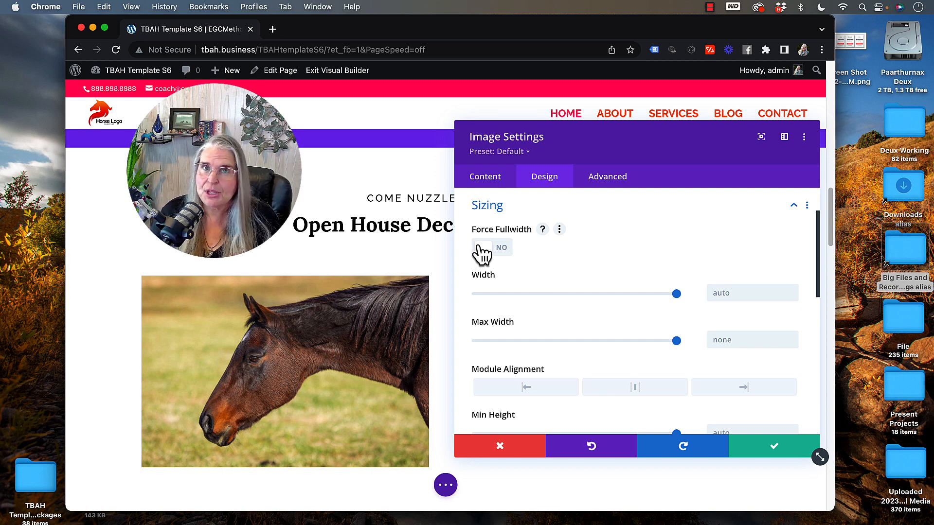
mouse_move(602, 335)
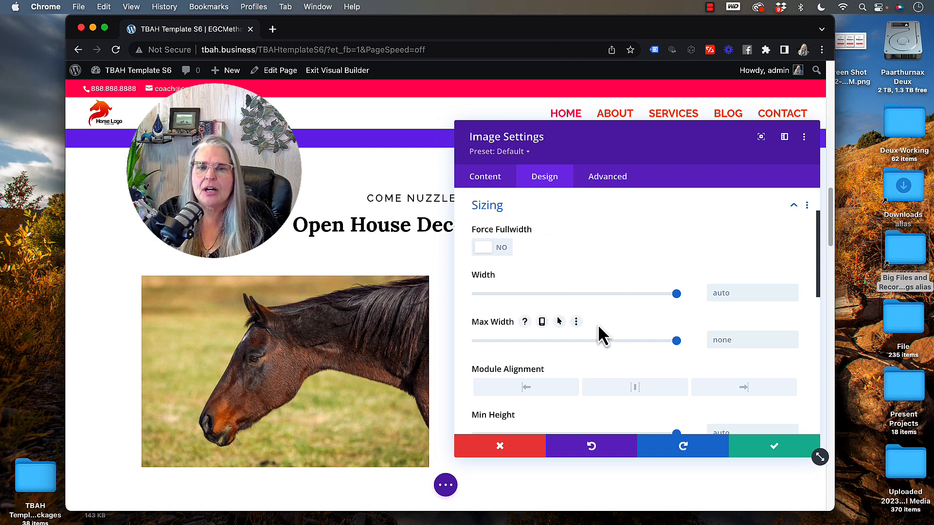
mouse_move(485, 280)
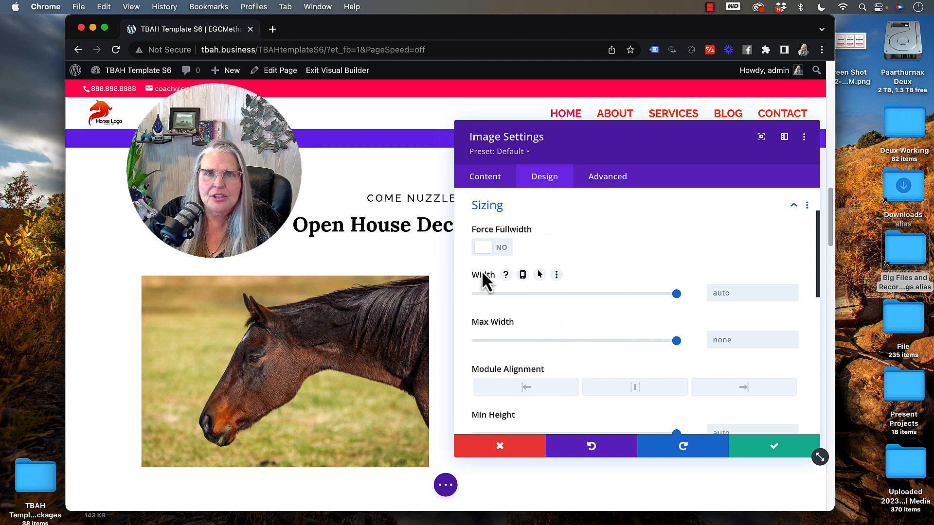
mouse_move(619, 348)
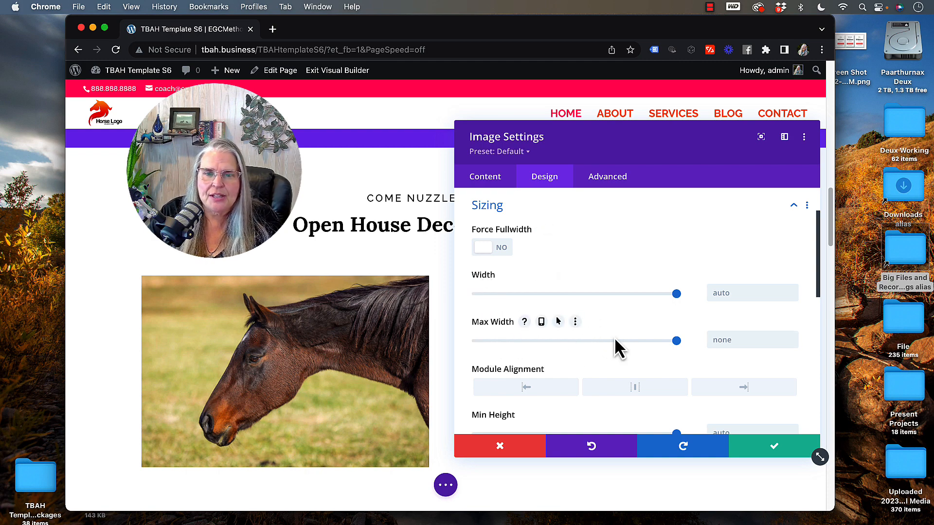
mouse_move(699, 321)
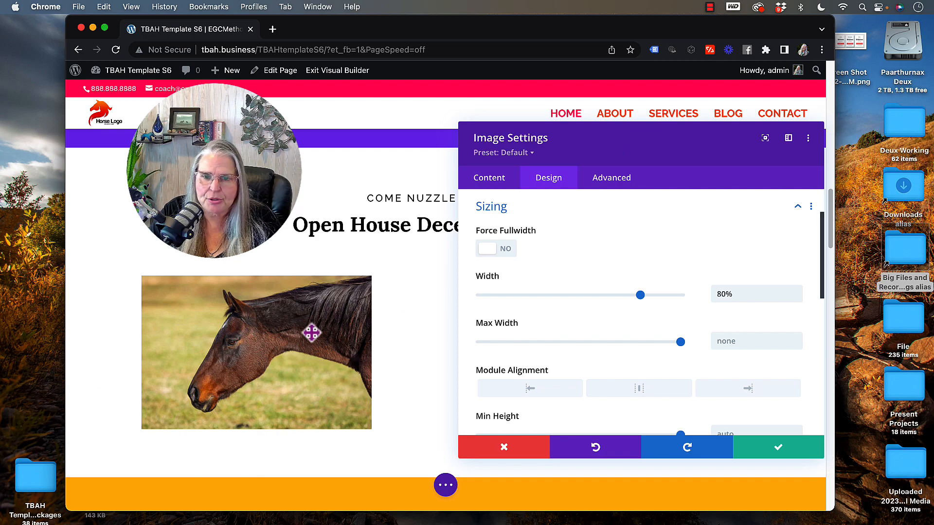
mouse_move(635, 404)
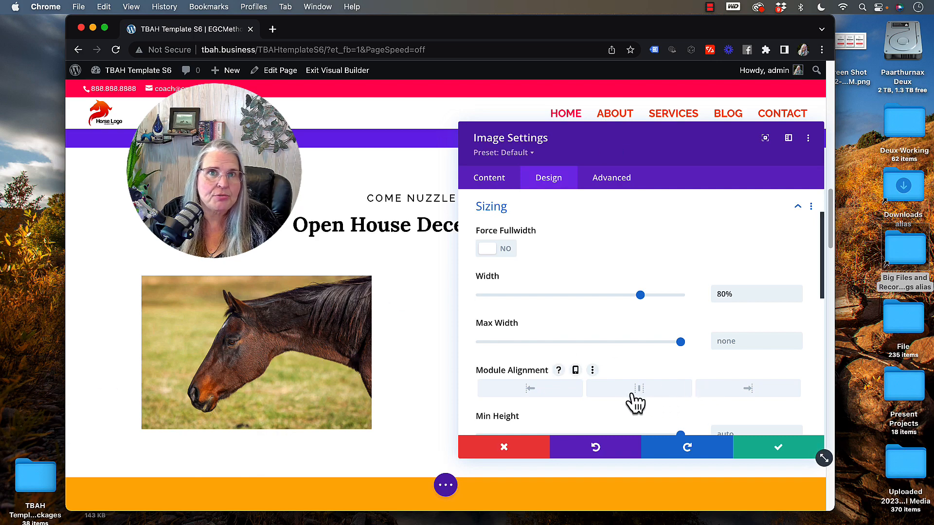
Step: Try center module alignment, then set the horse image to left alignment
left_click(637, 387)
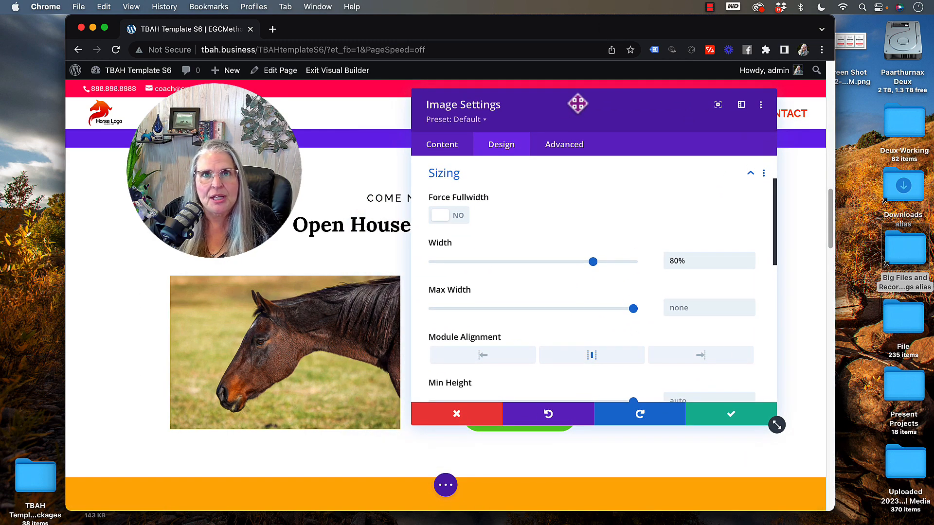
mouse_move(634, 157)
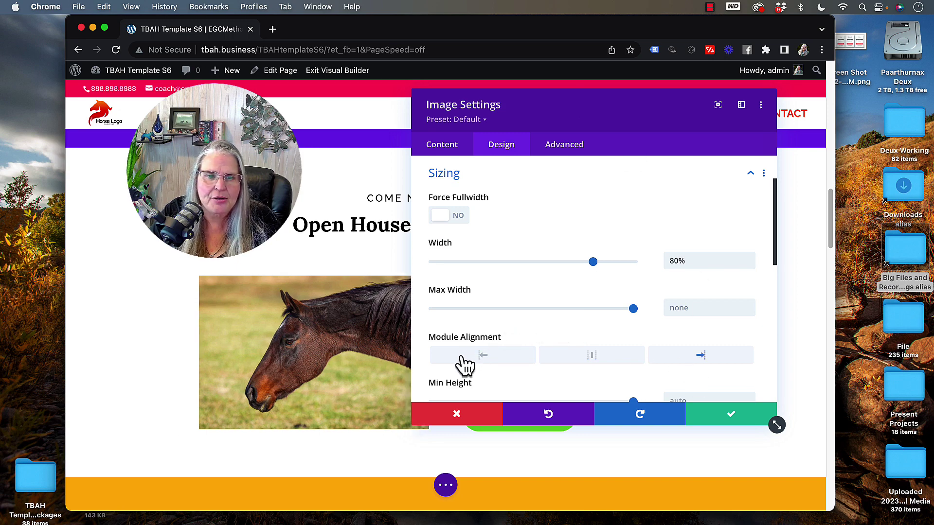
left_click(482, 355)
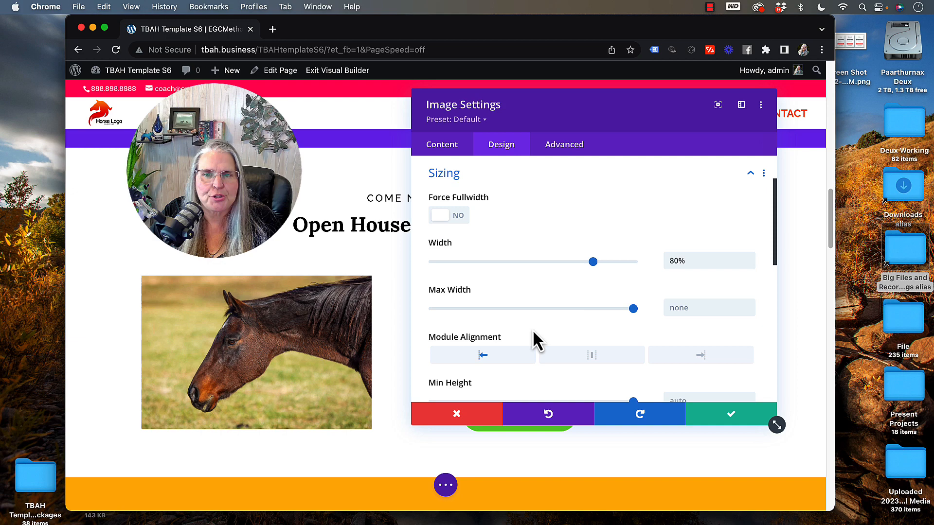
mouse_move(574, 276)
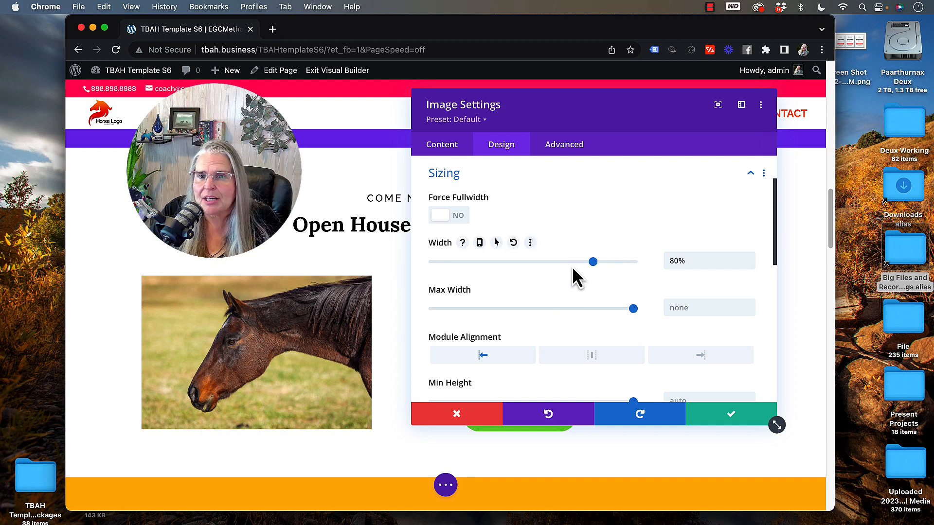
mouse_move(590, 275)
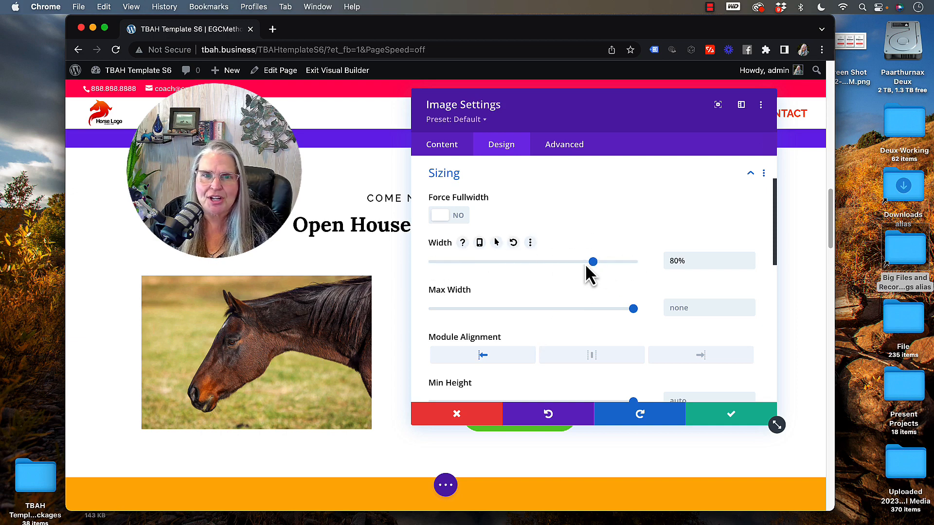
mouse_move(568, 372)
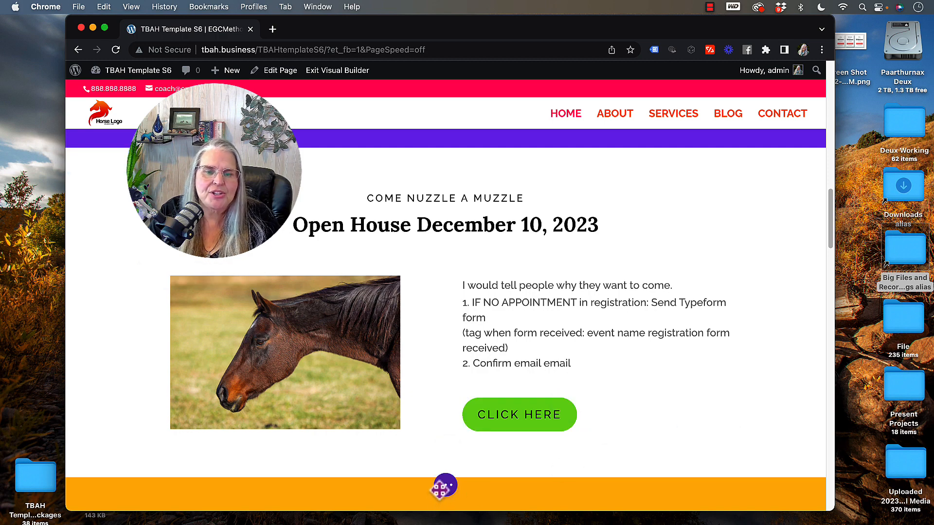
Step: Open the page-wide settings bar to reach the Save option
left_click(445, 487)
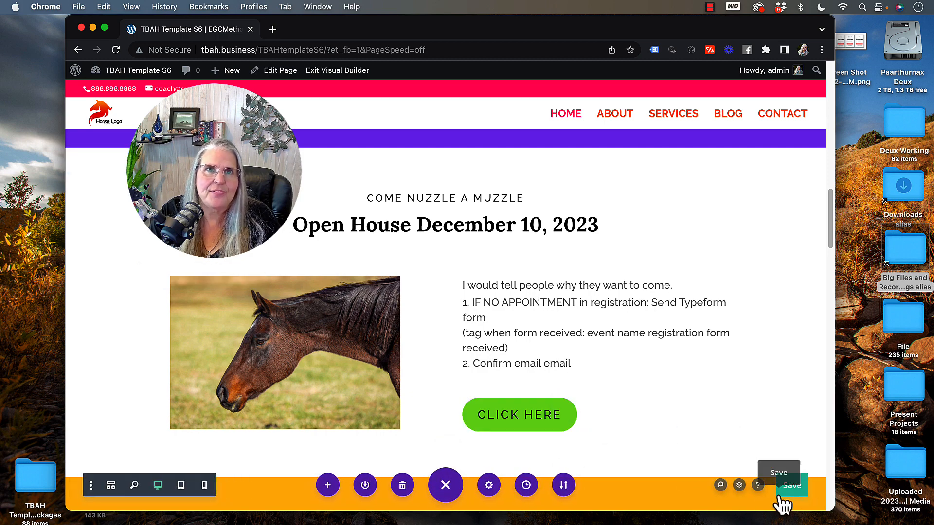